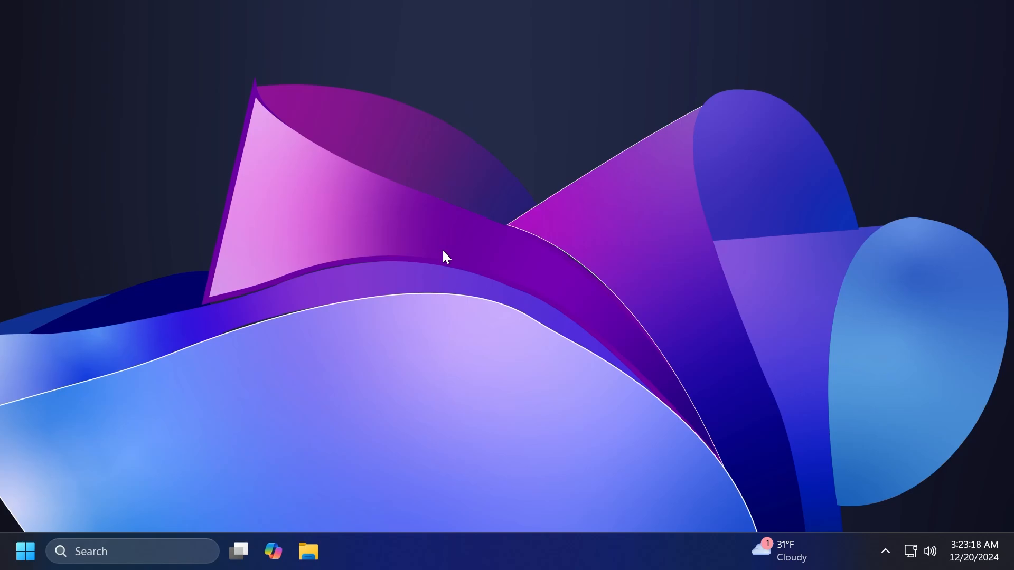
Step: View the About page's Windows specifications: Windows 11 Pro, version 24H2, build 26120.2705
text(voice access)
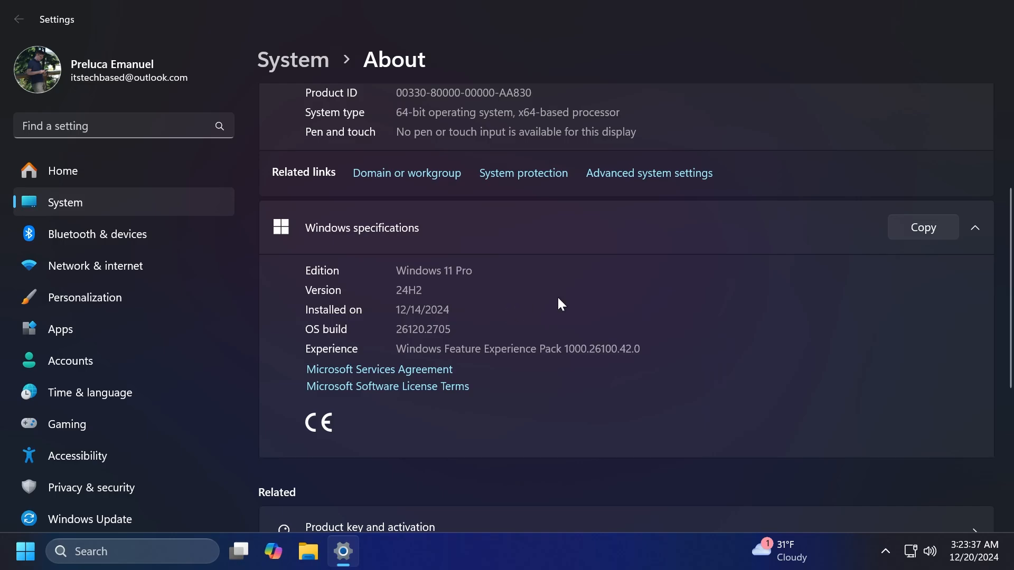
scroll(up, 3)
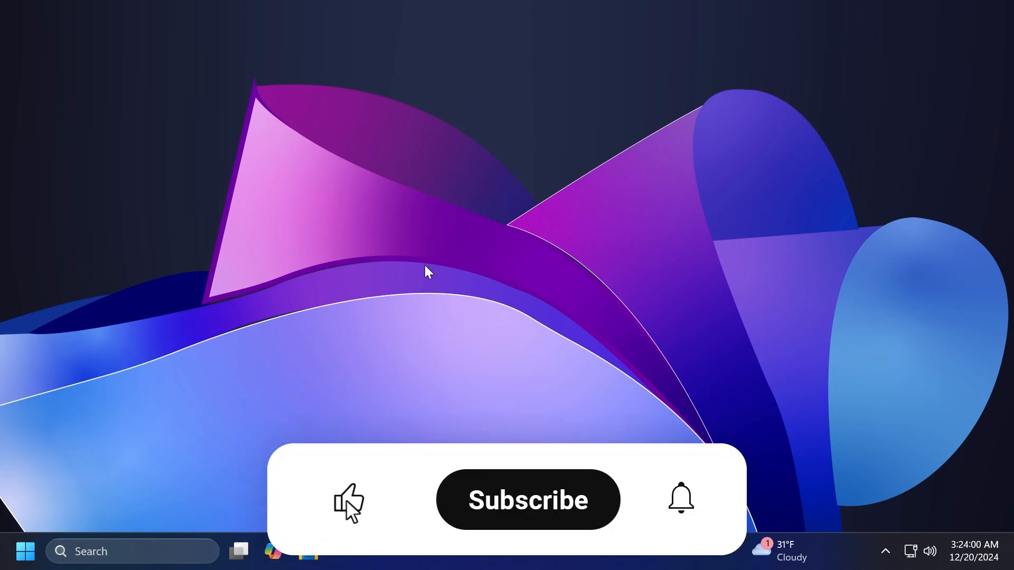
Step: Launch Chrome from the taskbar and bring its window to the front
click(528, 500)
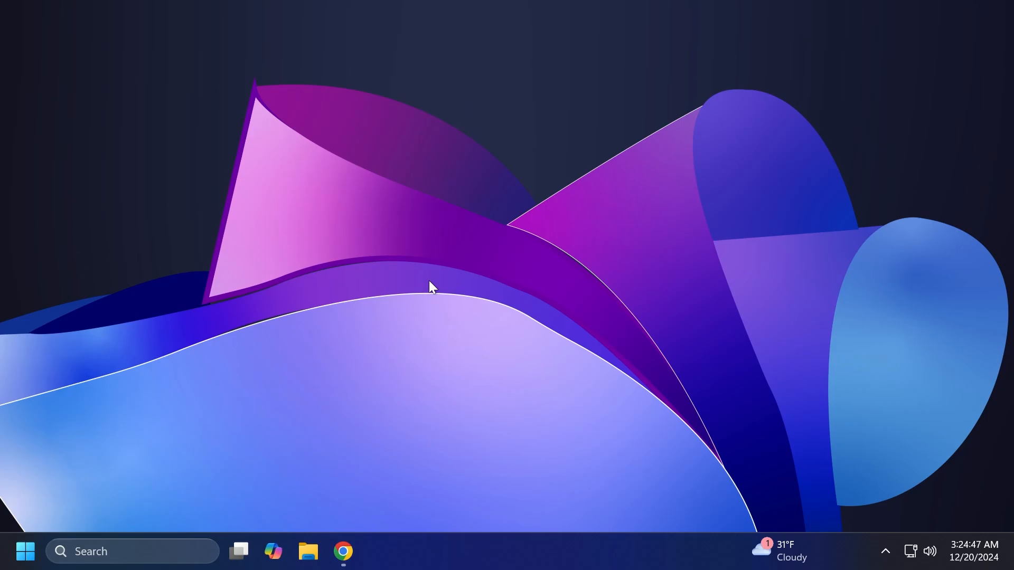
click(343, 566)
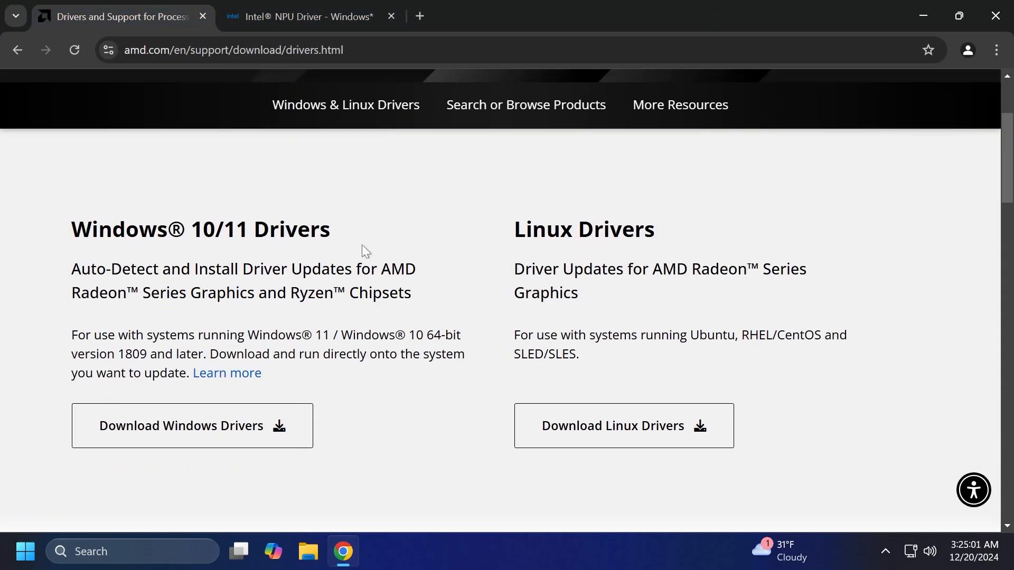
Step: Show the Intel NPU Driver page's npu_win_32.0.100.3104.zip download for Windows 11
click(308, 16)
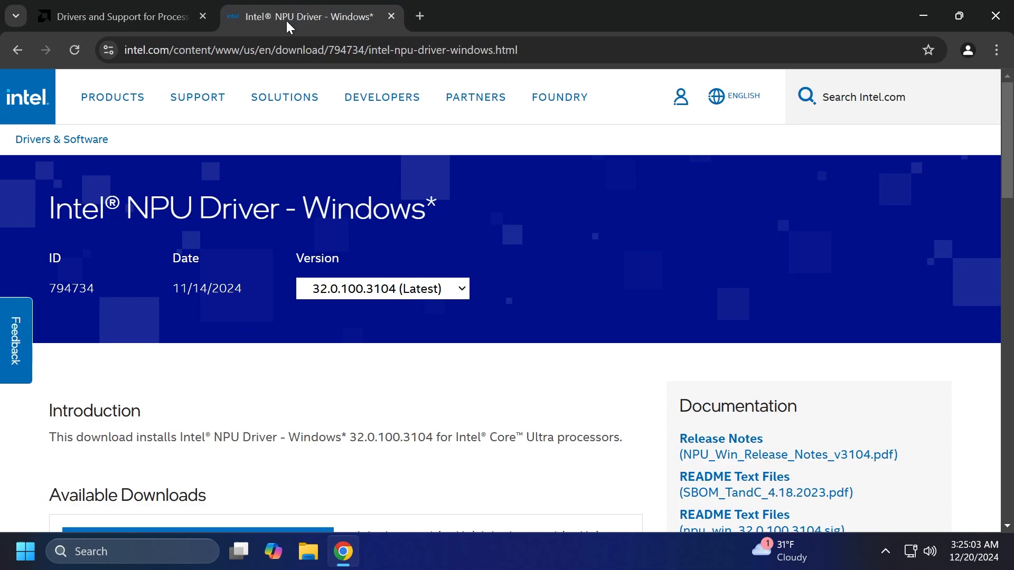
scroll(down, 3)
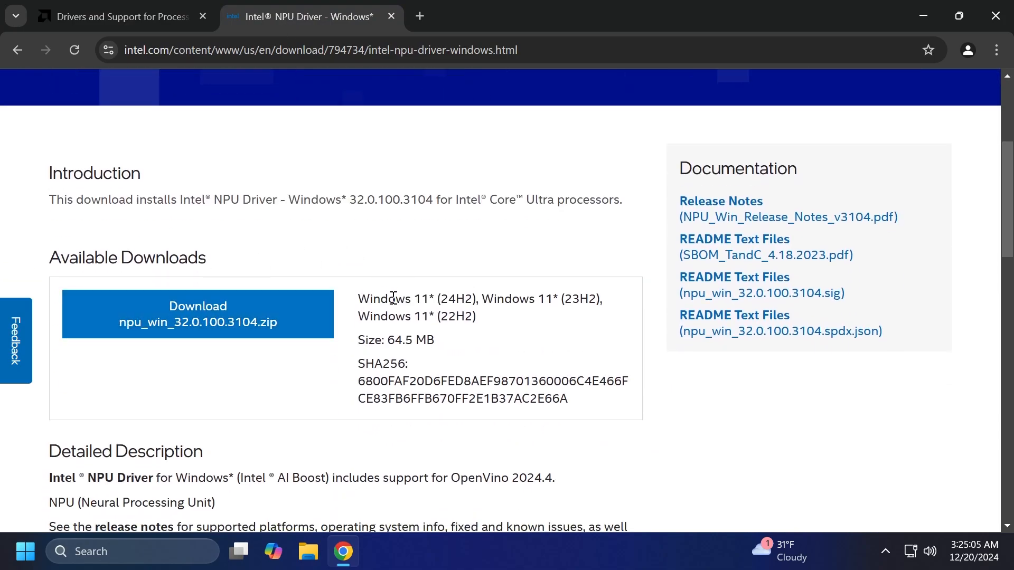
mouse_move(379, 291)
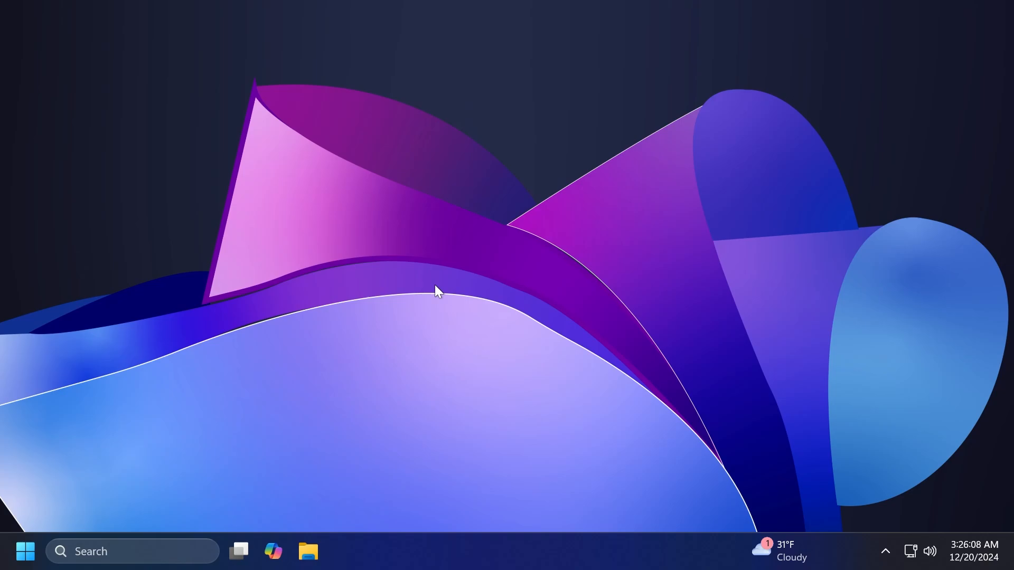
mouse_move(354, 303)
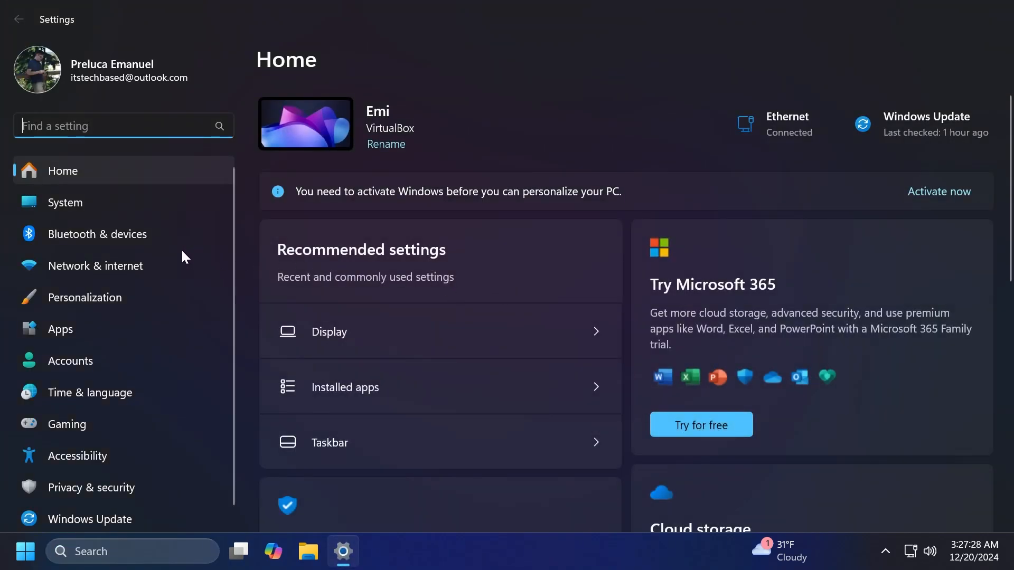
Step: Review the System Recovery options, then return to About's Windows specifications
click(65, 202)
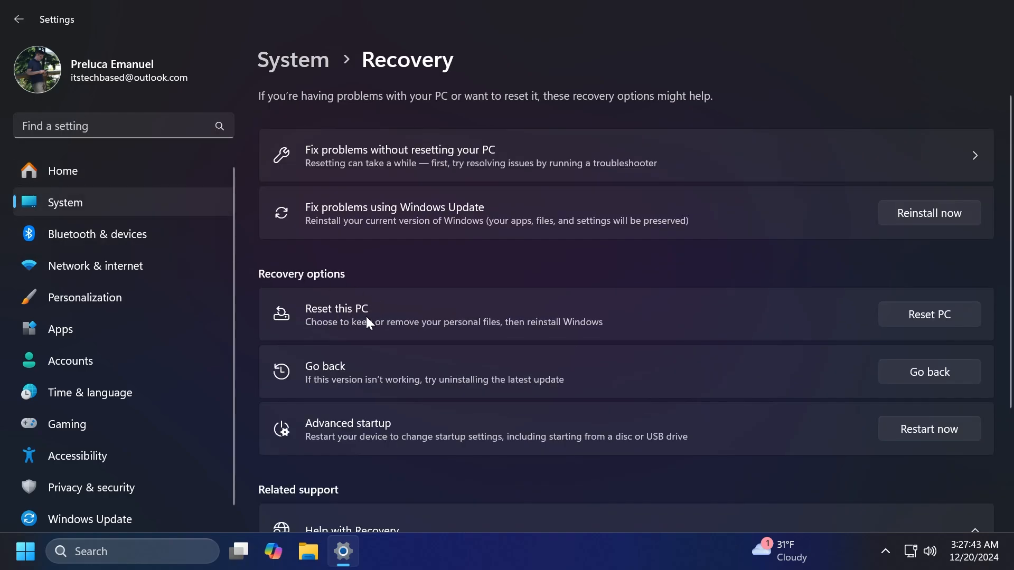
text(ve)
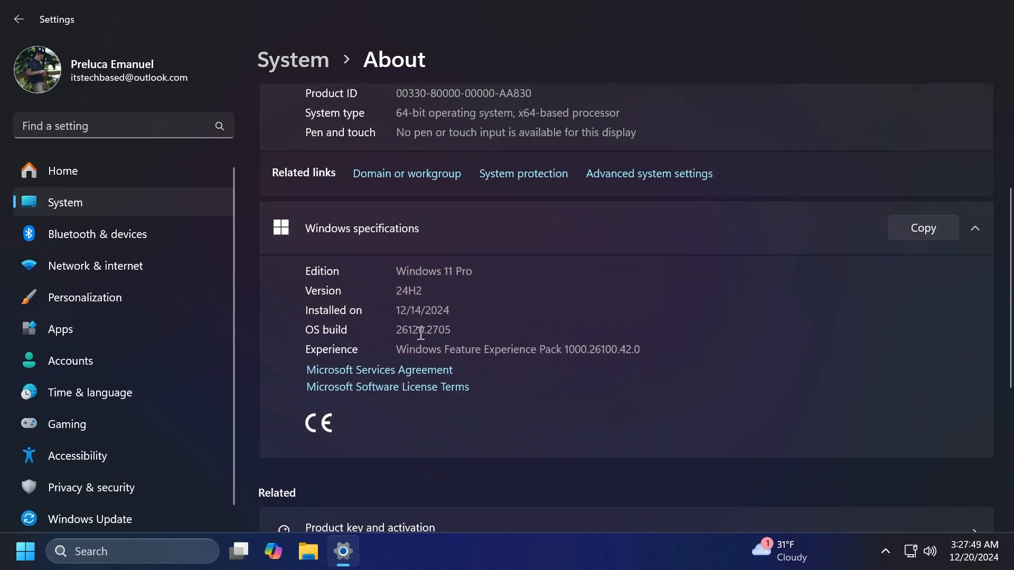
mouse_move(516, 347)
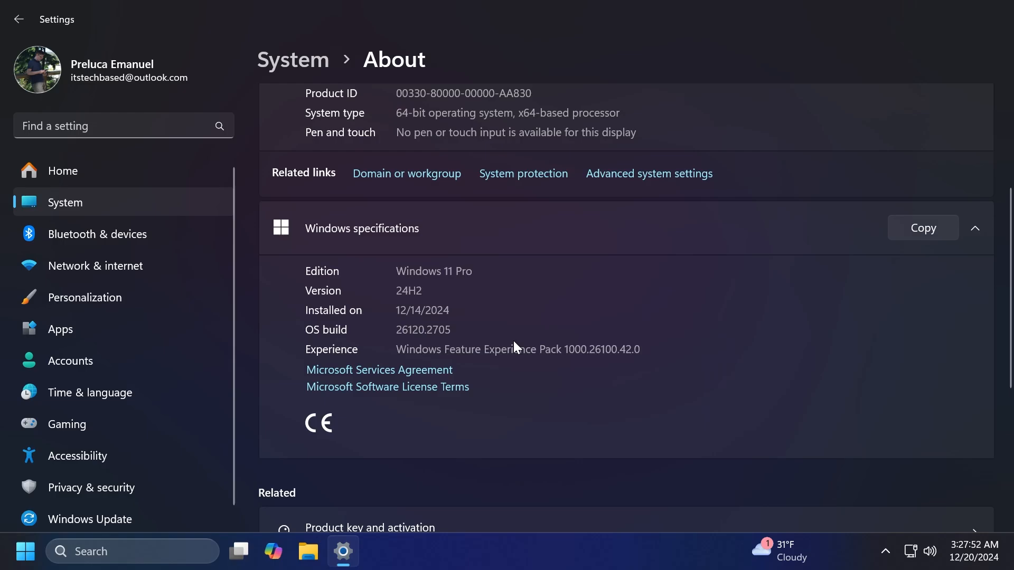
mouse_move(993, 38)
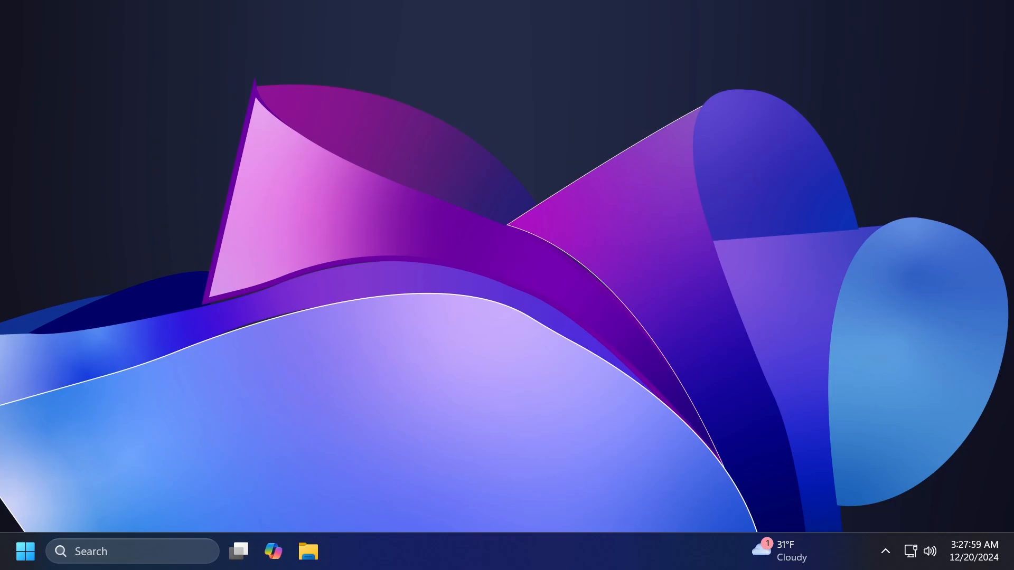
mouse_move(460, 294)
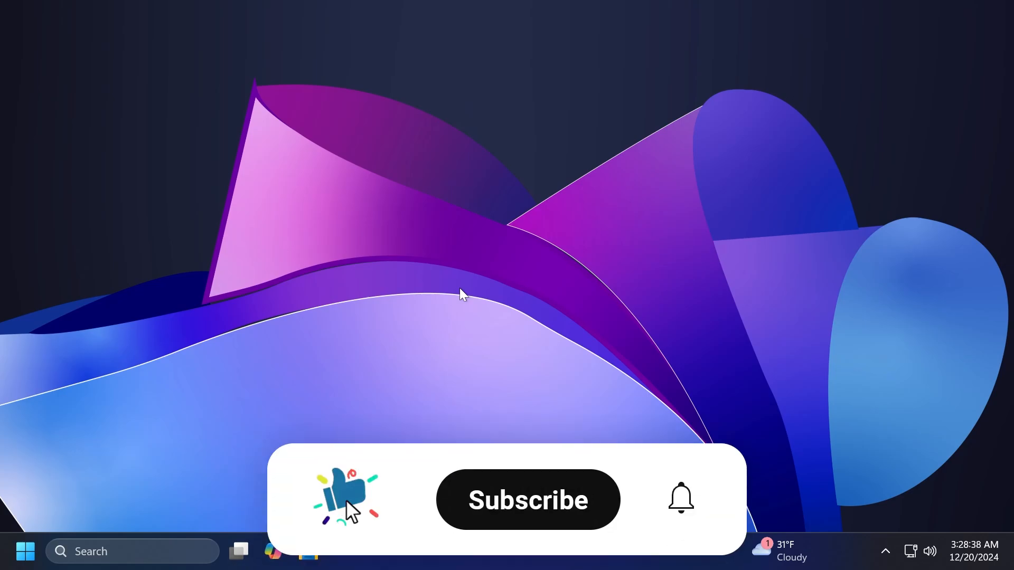
Step: Close the Settings window to leave the empty desktop
click(528, 500)
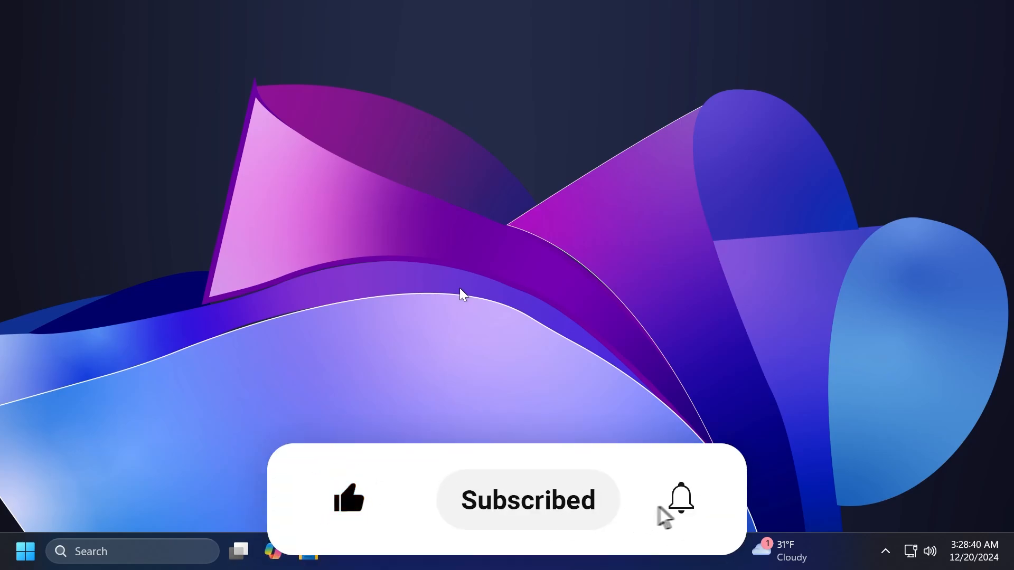